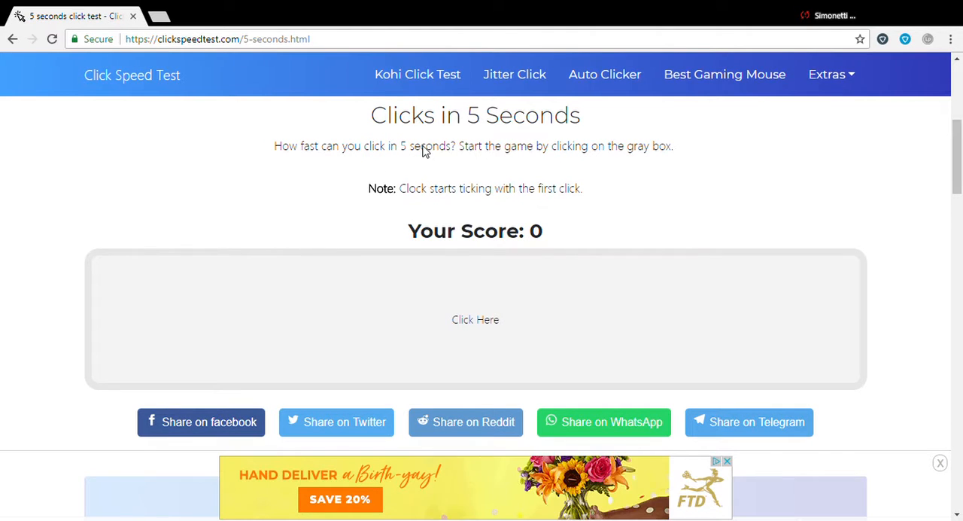
Step: Go to the Clicks in 100 Seconds page and dismiss the 'Launching a New Game' popup
scroll("down", 3)
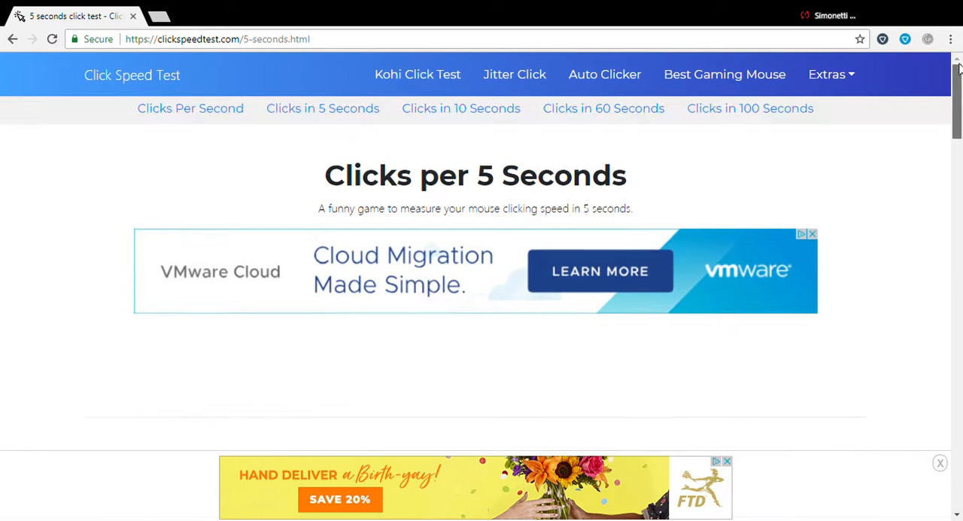
left_click(749, 108)
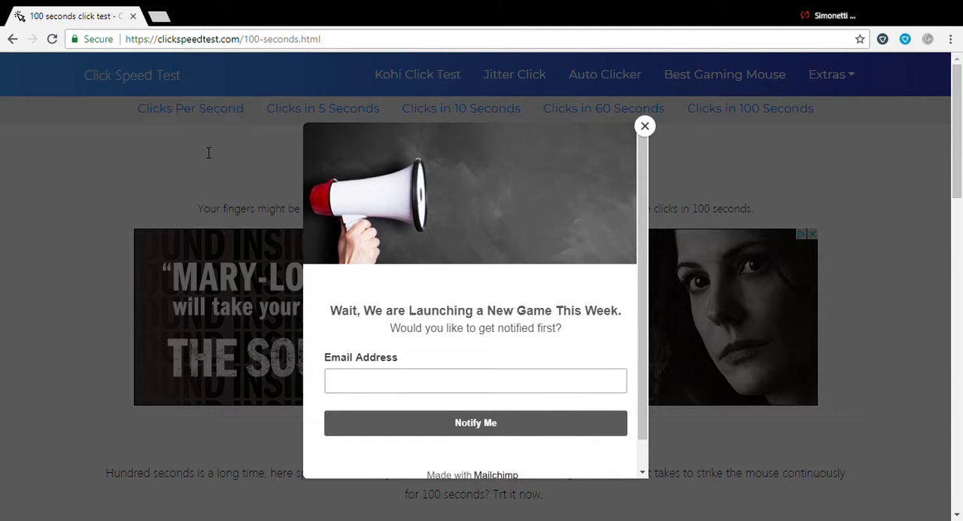
mouse_move(279, 171)
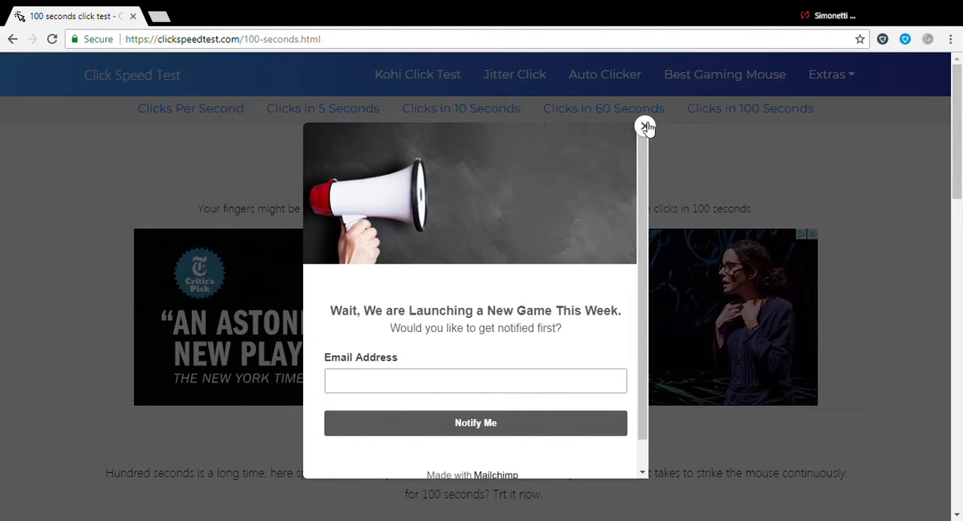
left_click(645, 126)
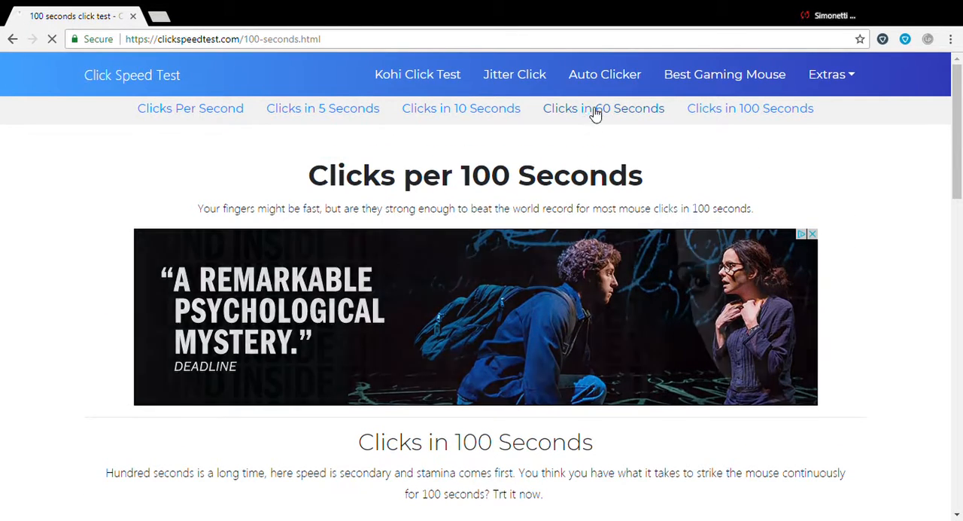
Step: Run the Clicks in 60 Seconds test, clicking the box all minute to 586 clicks (~9.77 CPS, Rabbit)
left_click(603, 109)
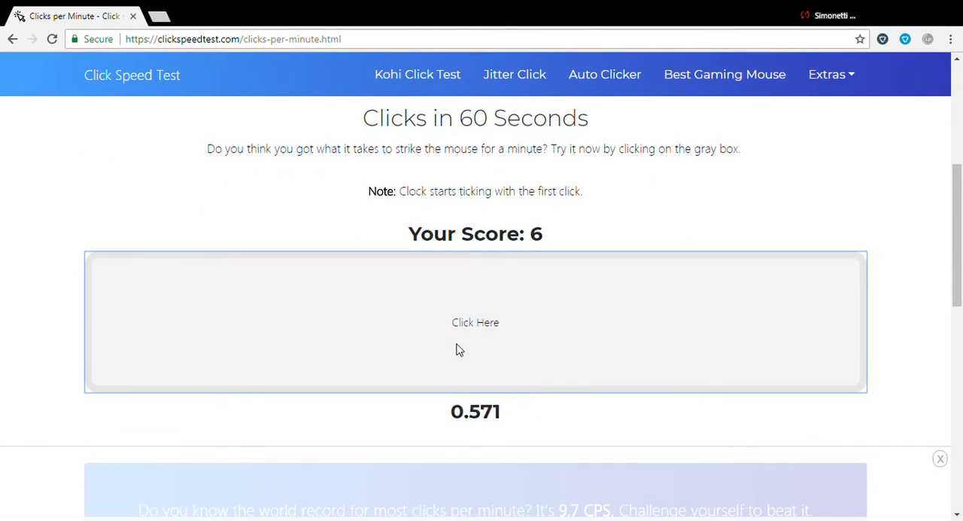
left_click(476, 321)
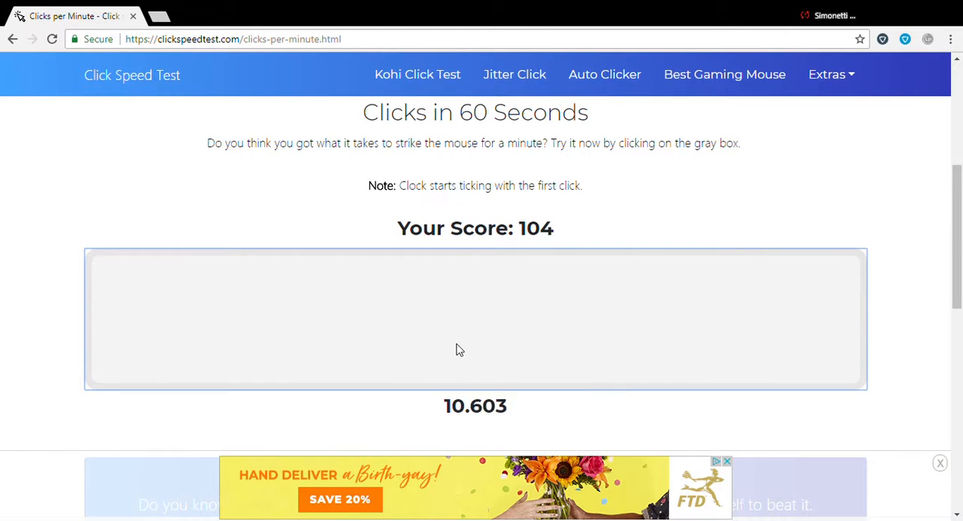
left_click(476, 349)
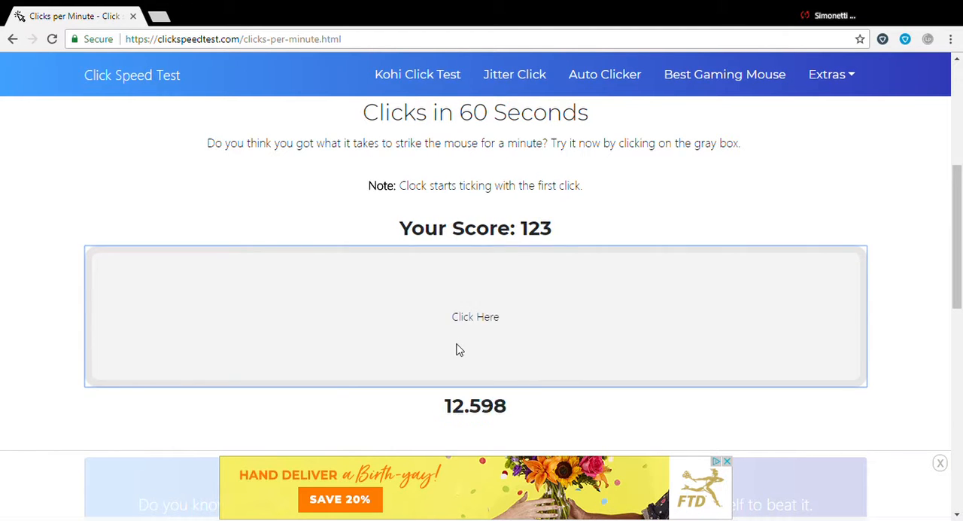
left_click(475, 315)
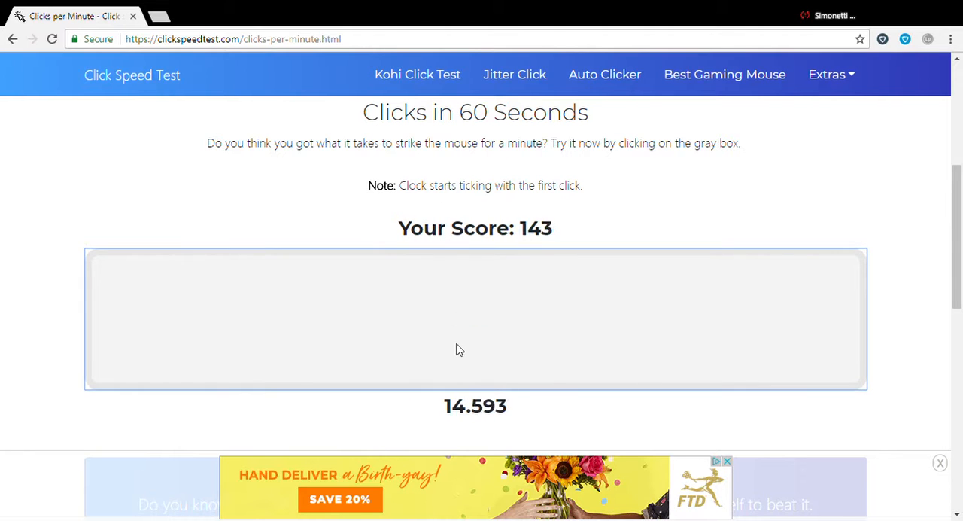
left_click(475, 318)
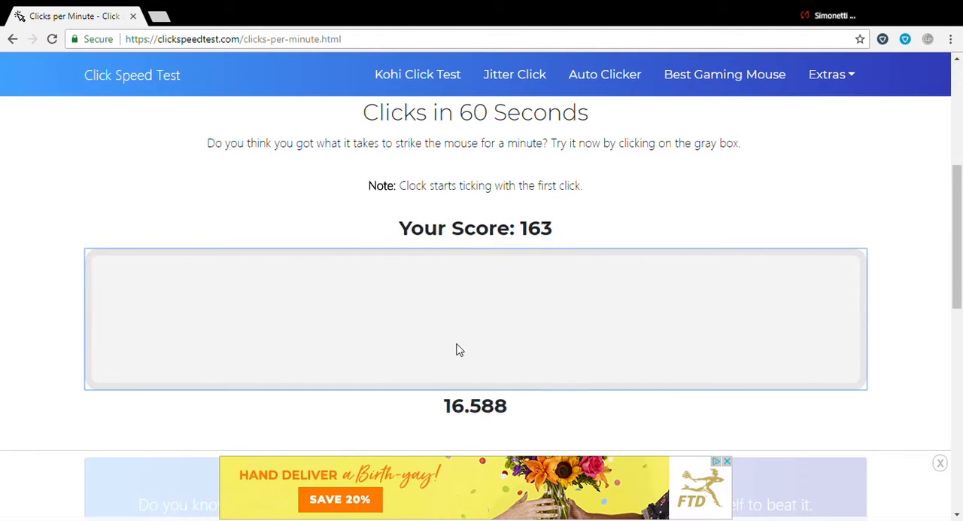
left_click(463, 349)
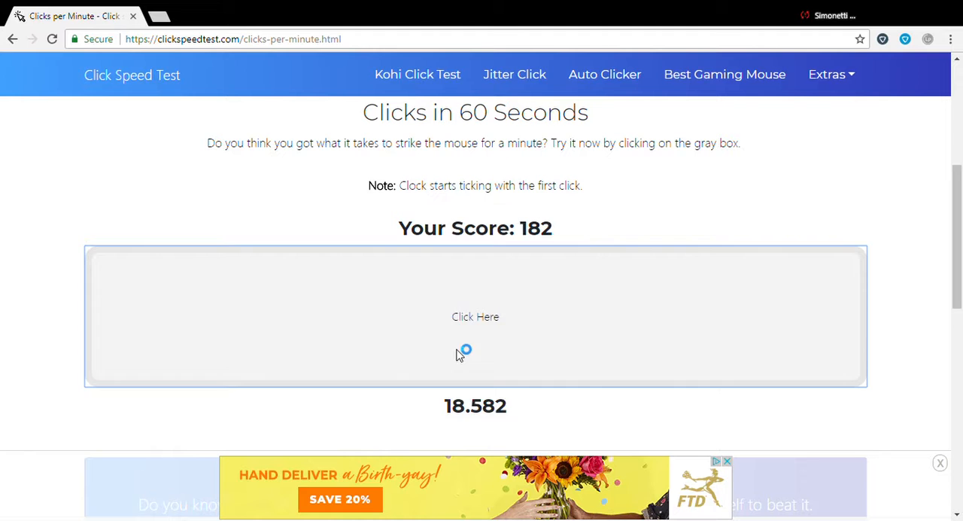
left_click(460, 349)
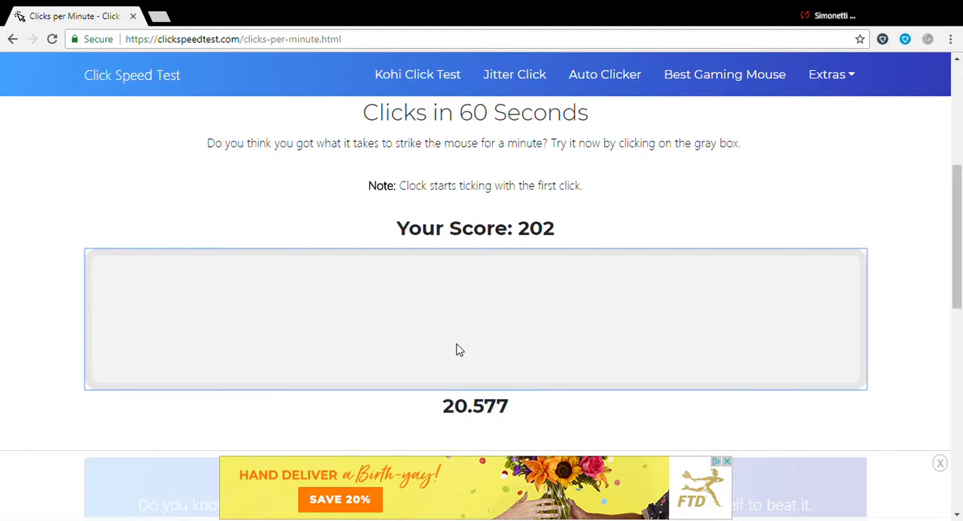
left_click(461, 349)
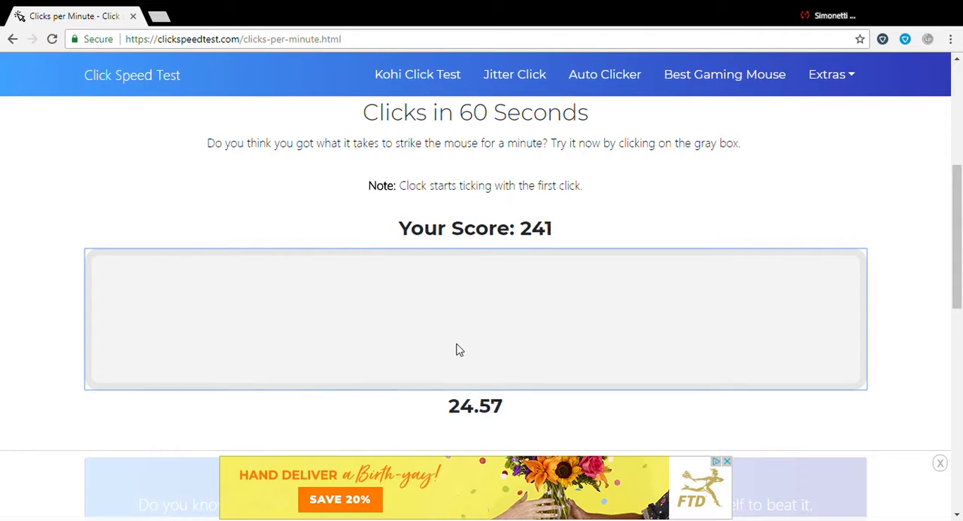
left_click(460, 349)
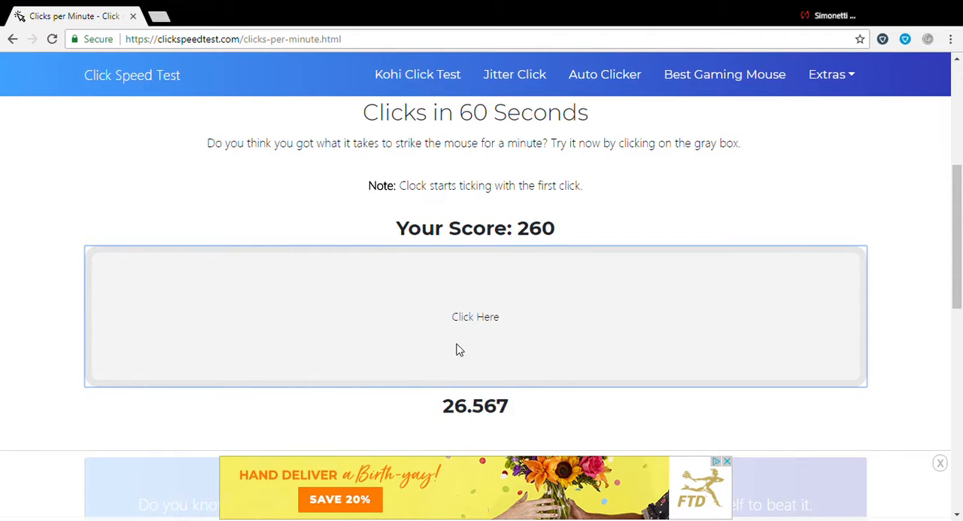
left_click(475, 316)
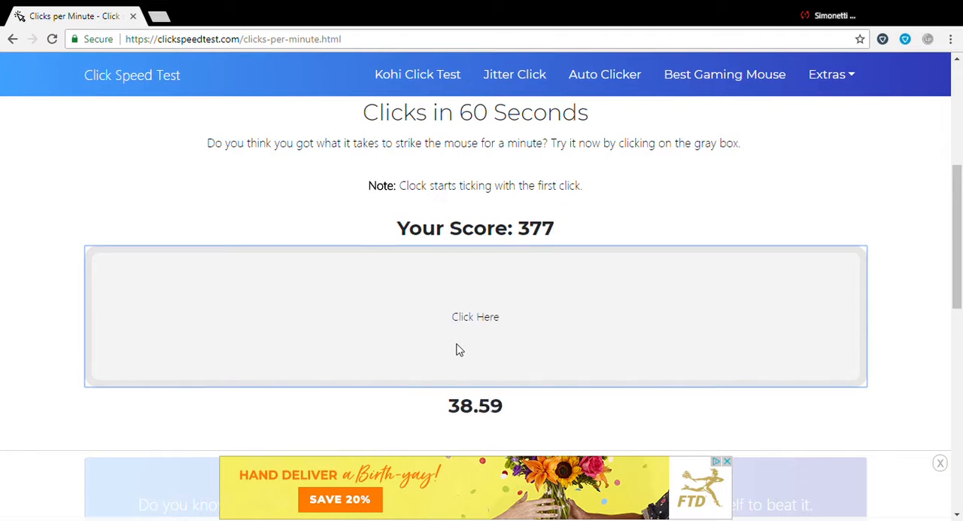
left_click(460, 349)
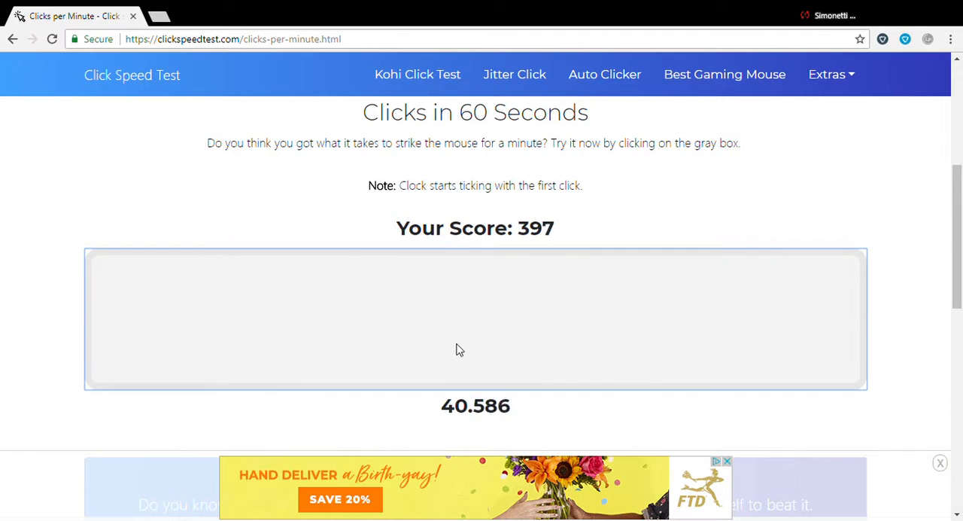
left_click(459, 349)
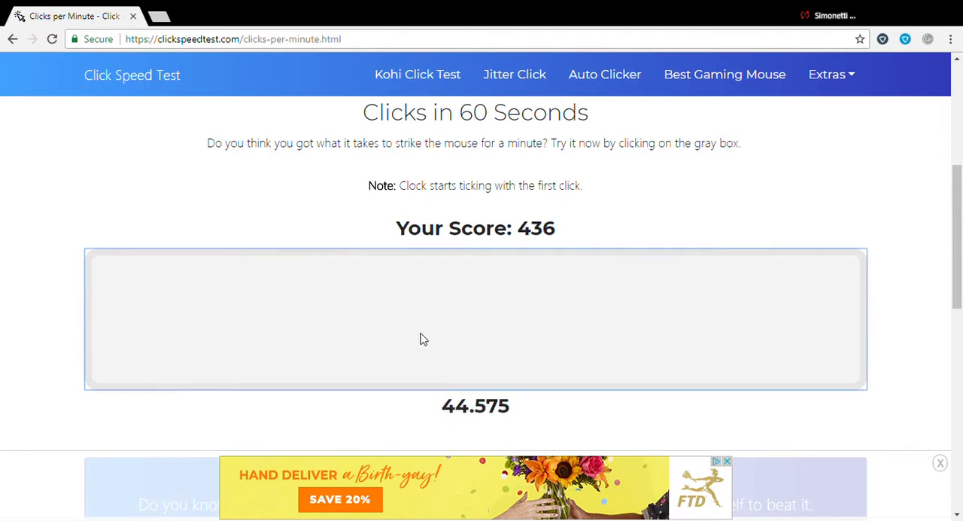
left_click(424, 339)
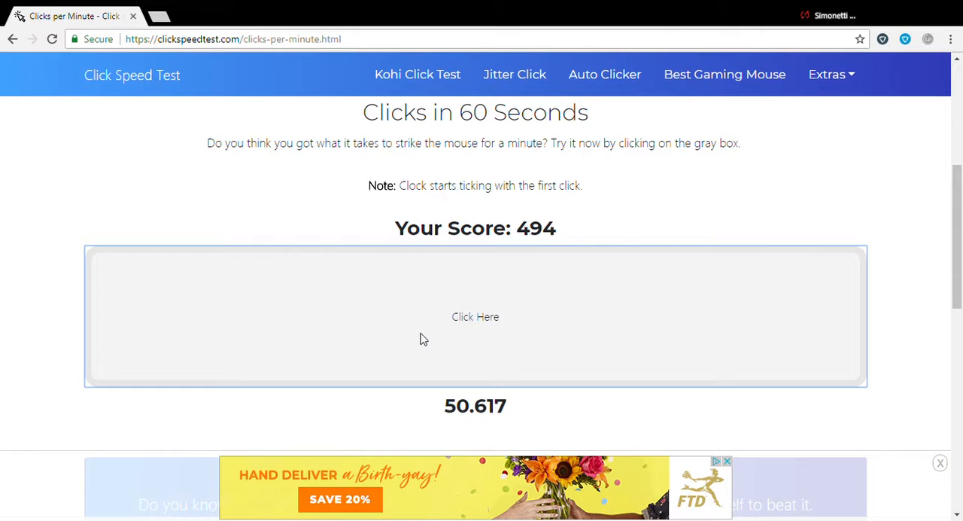
left_click(476, 316)
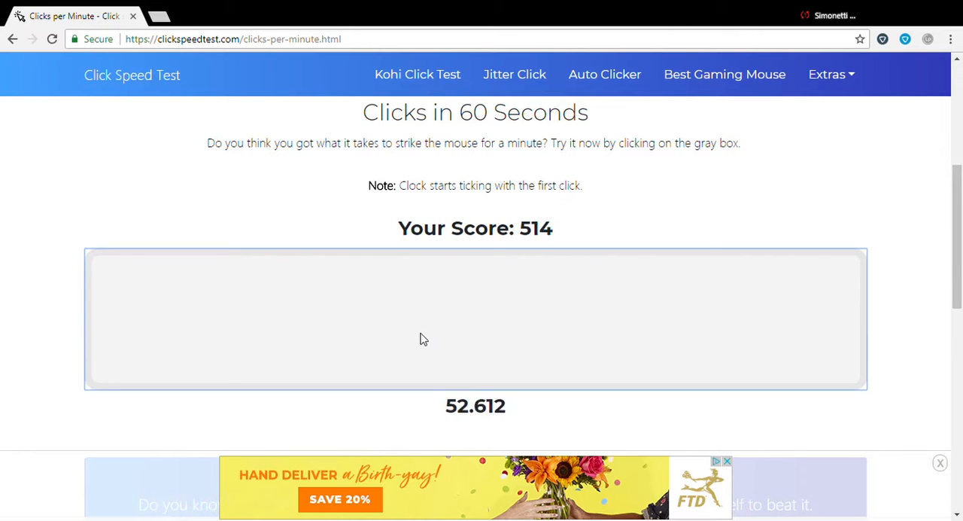
left_click(425, 339)
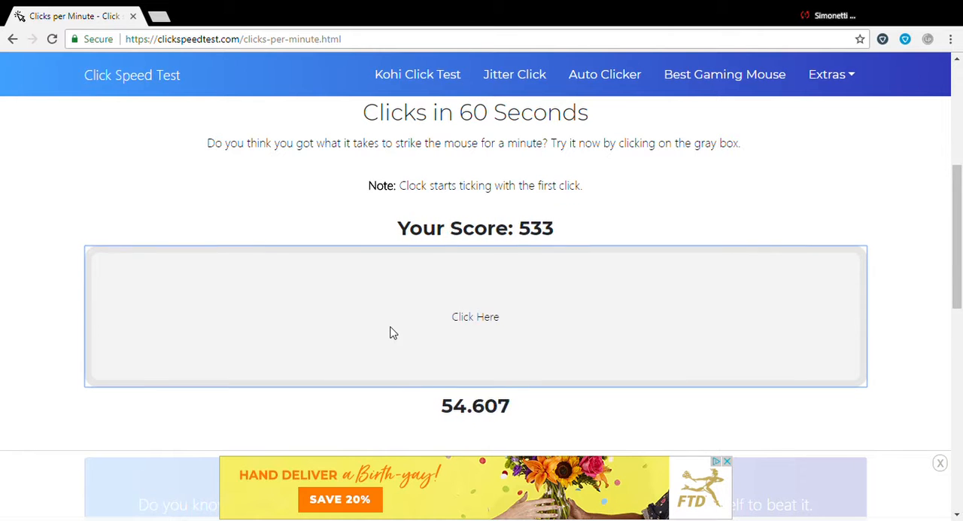
left_click(391, 334)
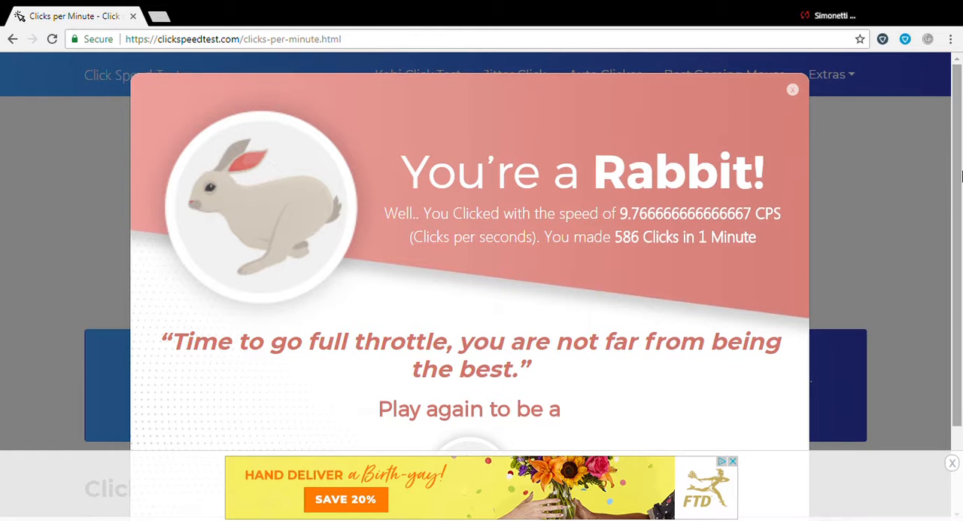
Step: Close the 'You're a Rabbit!' popup, leaving the 9.7667 CPS score and Restart button visible
scroll("down", 3)
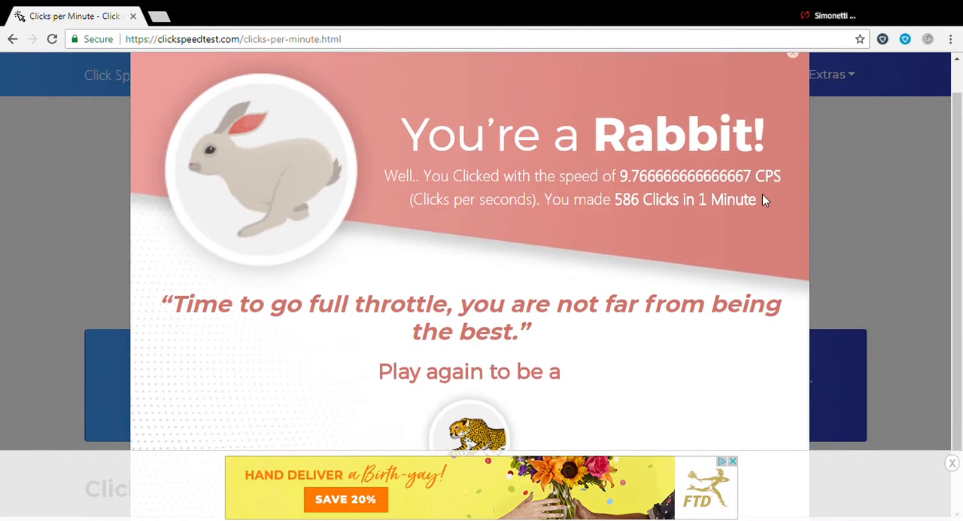
left_click(792, 54)
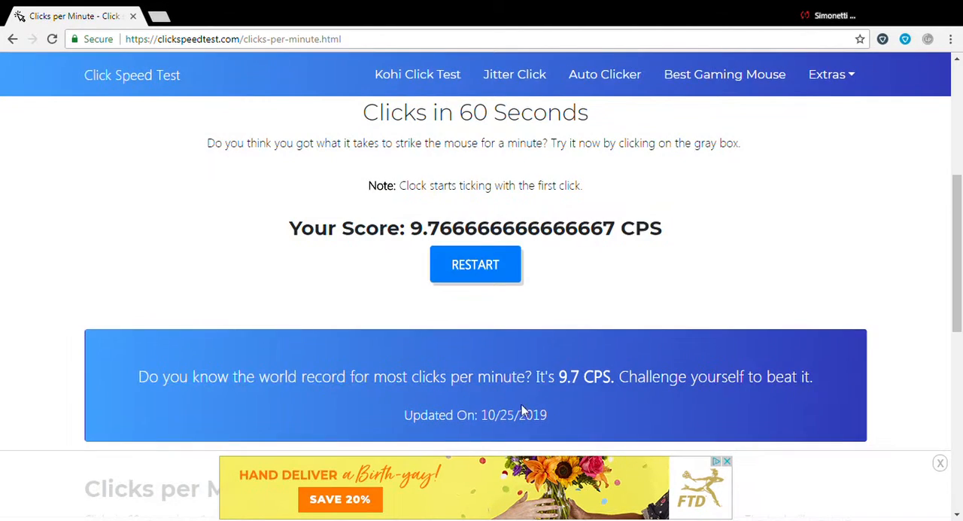
mouse_move(262, 168)
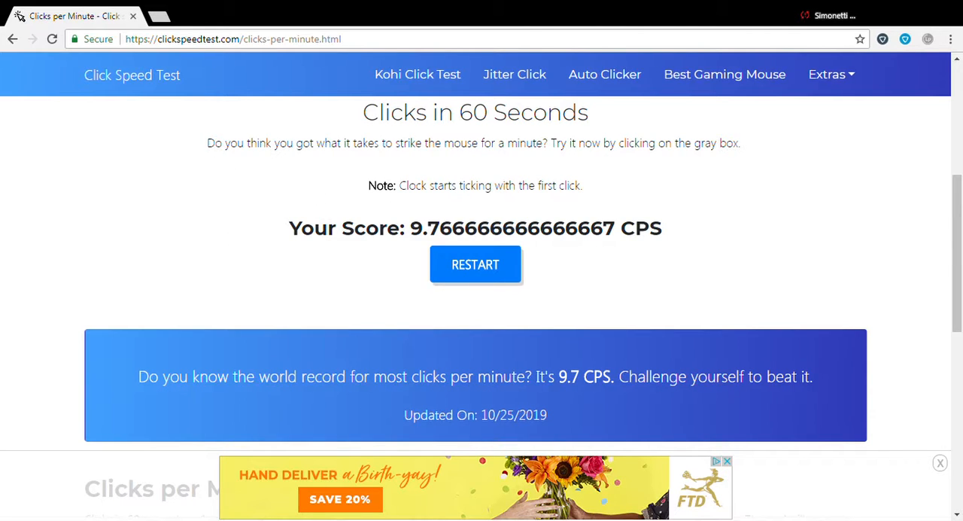
mouse_move(475, 265)
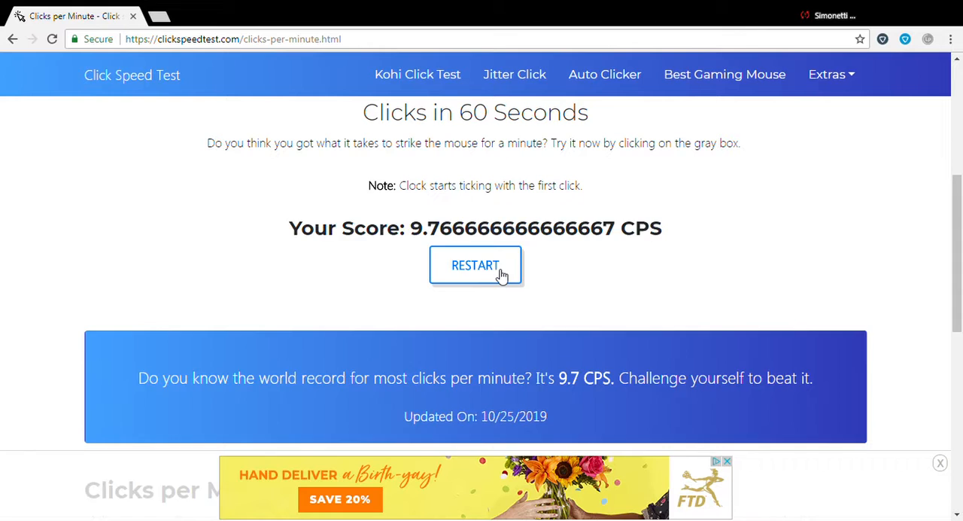
Step: Restart the 60-second test and click rapidly in the gray box through its first half
left_click(475, 265)
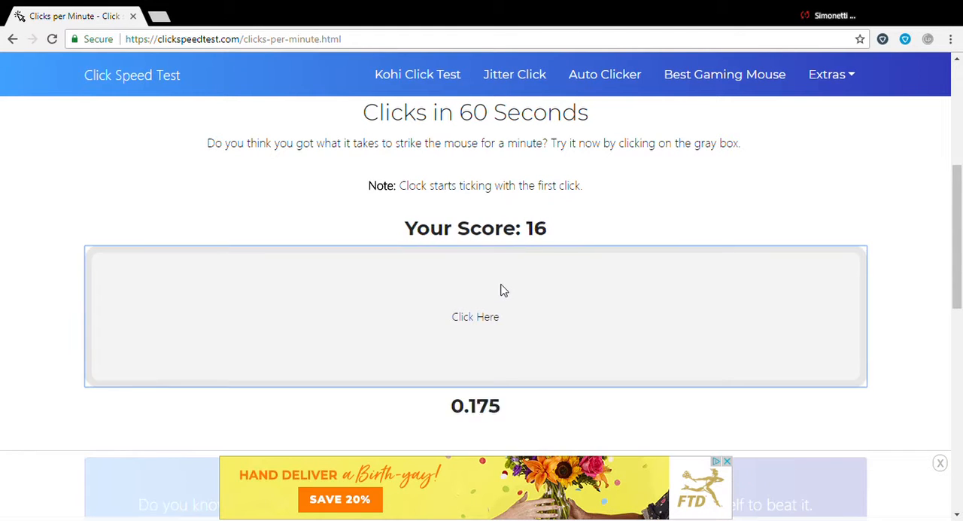
left_click(476, 316)
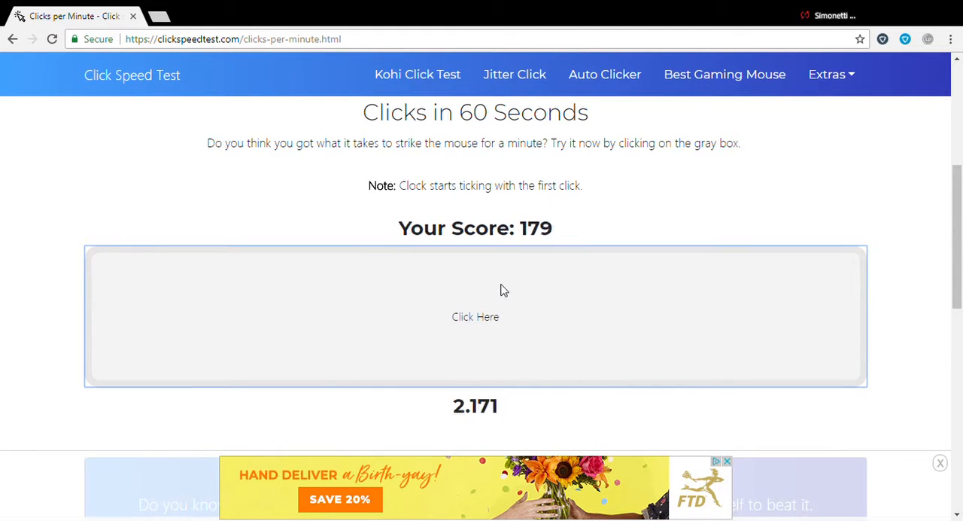
left_click(475, 316)
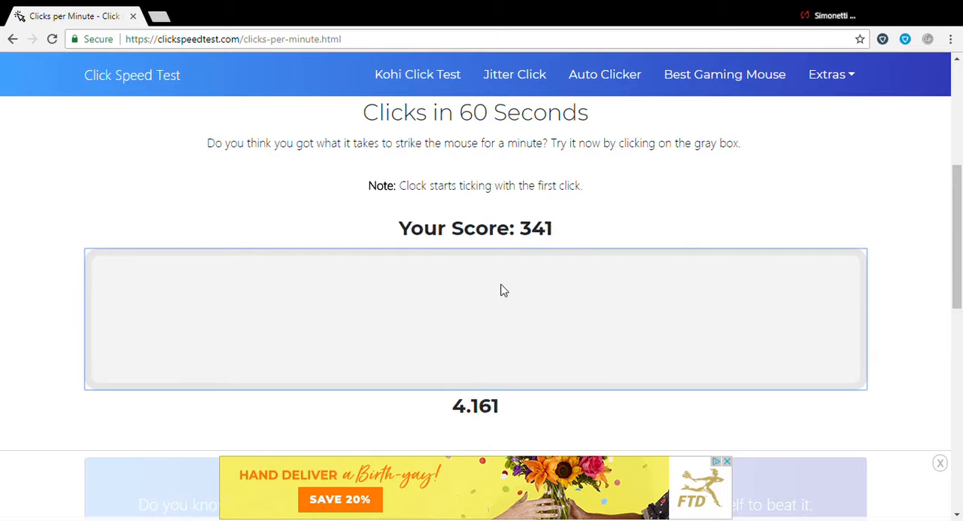
left_click(476, 316)
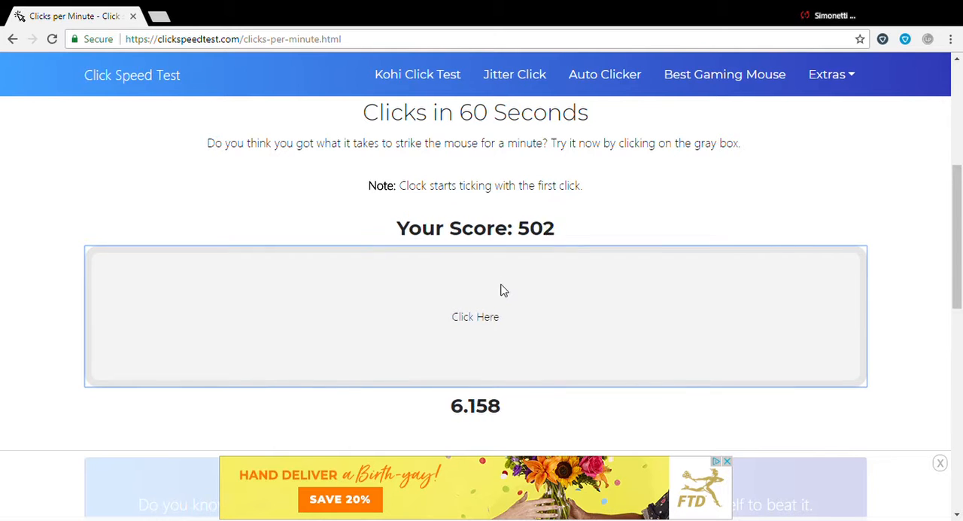
left_click(476, 316)
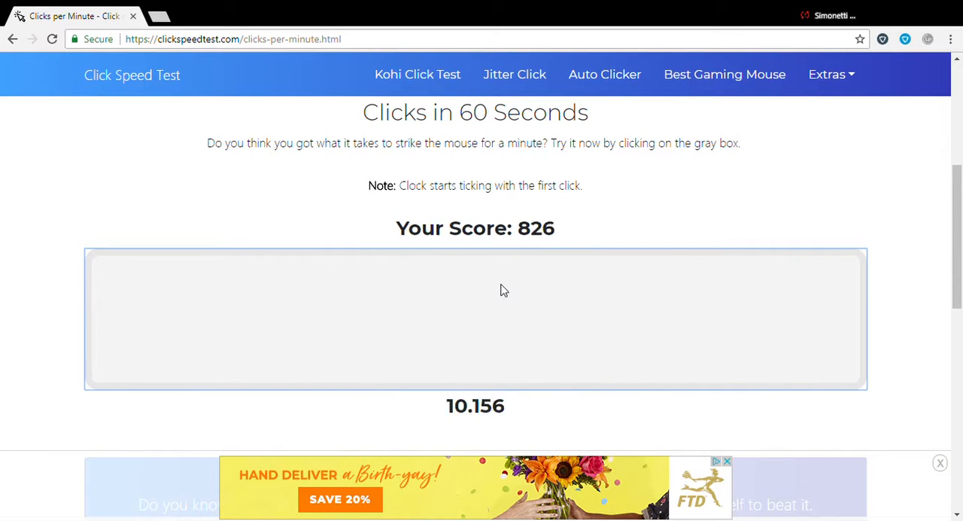
left_click(475, 318)
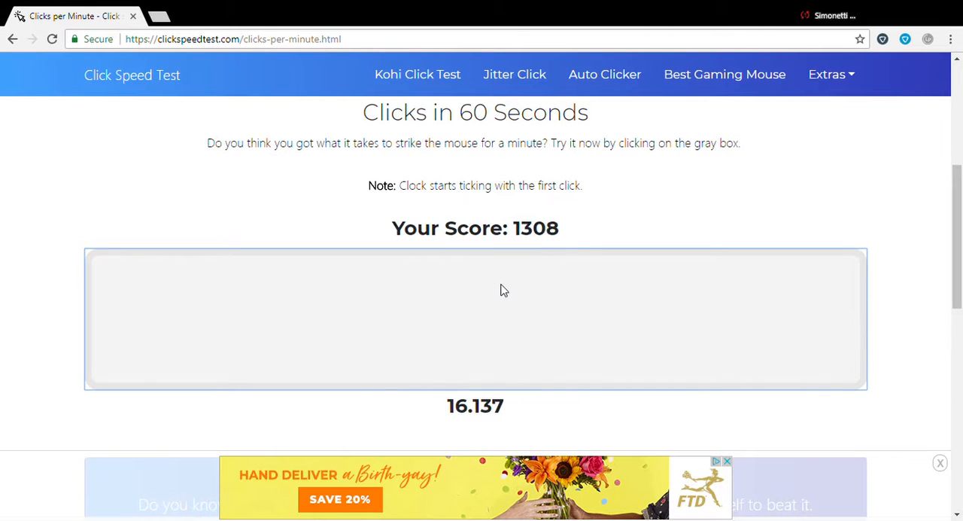
left_click(503, 291)
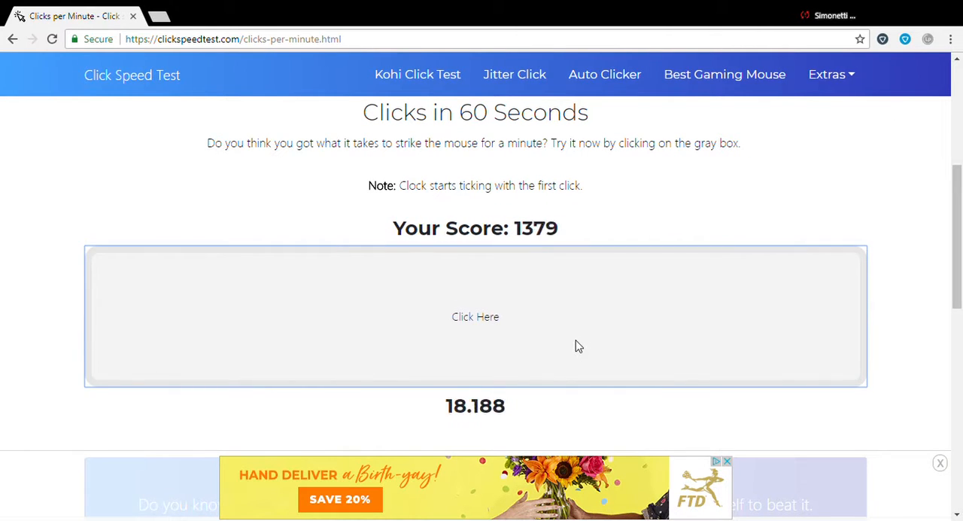
left_click(476, 316)
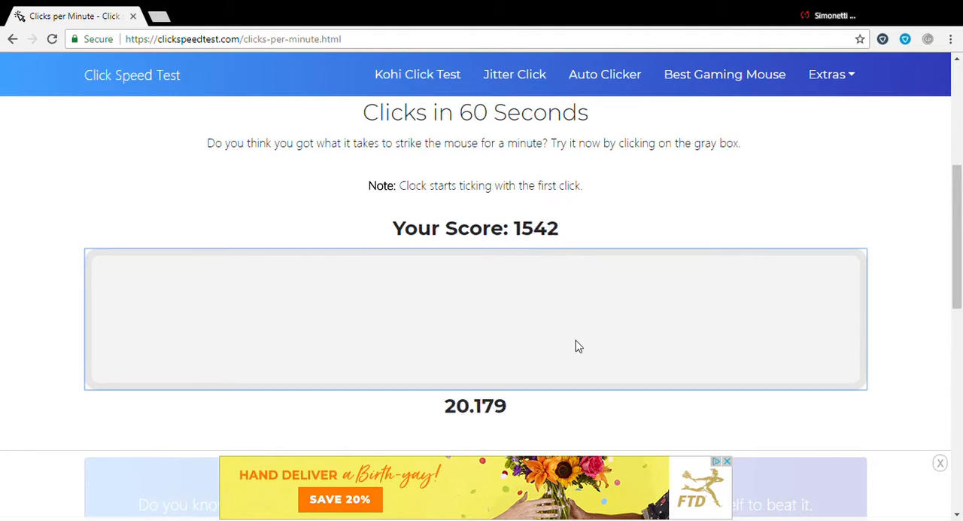
left_click(580, 346)
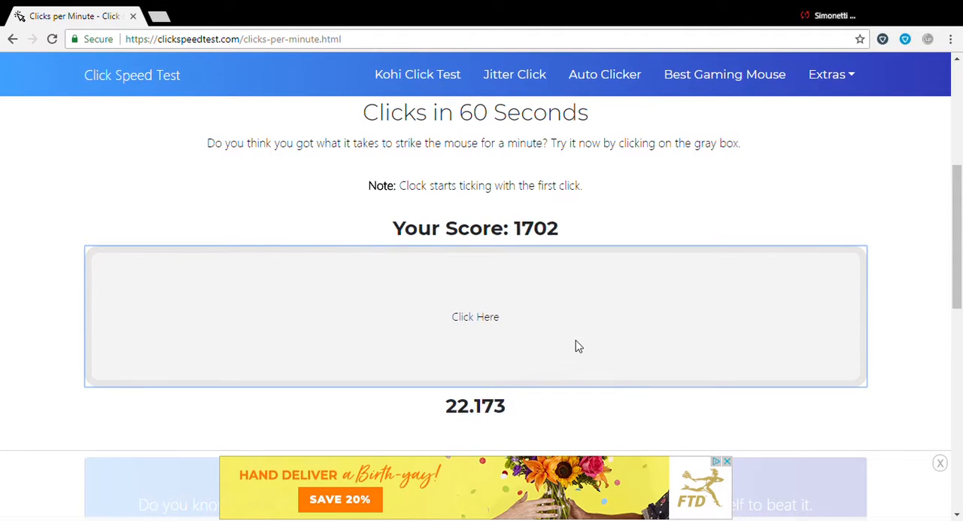
left_click(475, 316)
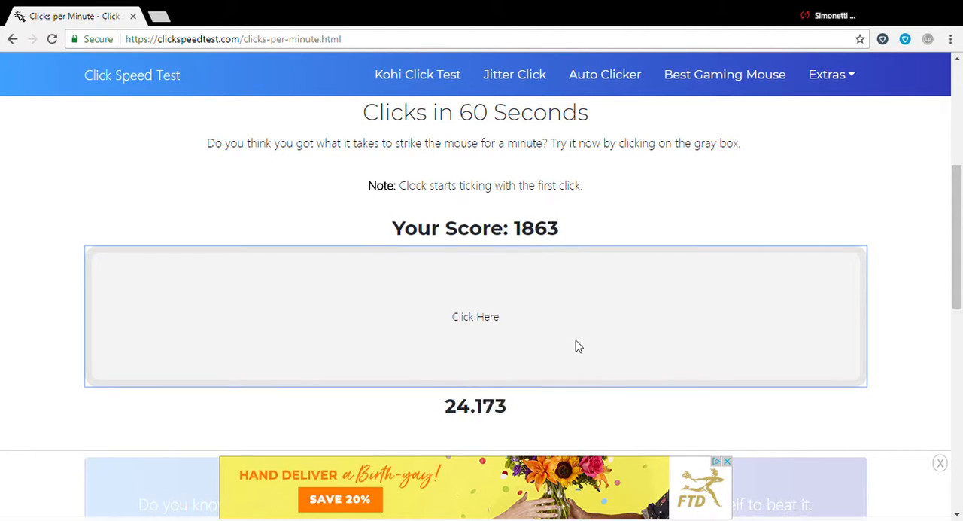
left_click(578, 346)
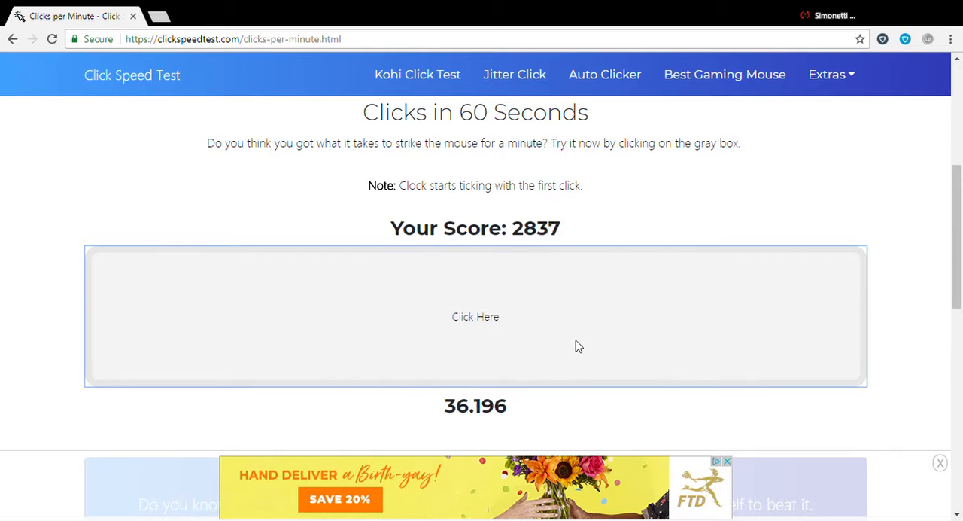
Step: Finish the 60-second run at 77.55 CPS, then switch to the Clicks in 5 Seconds test
left_click(475, 316)
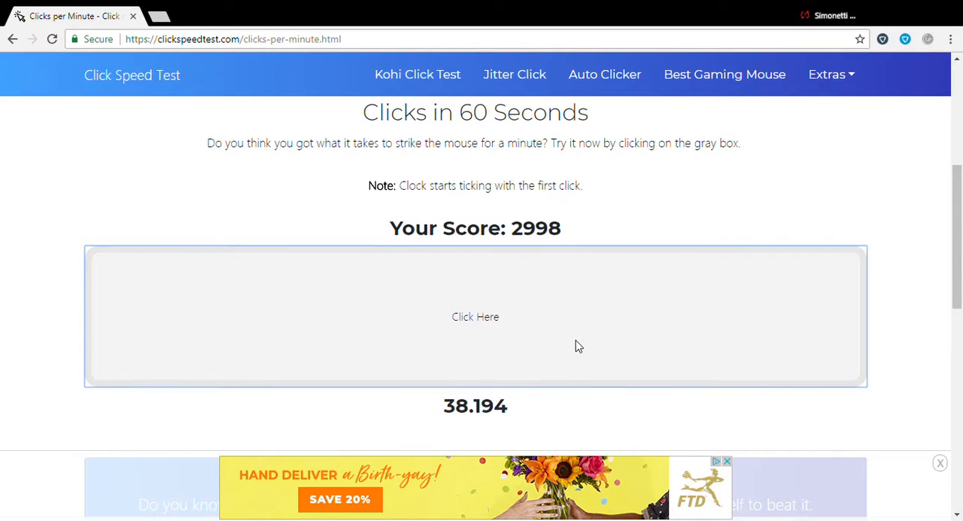
left_click(476, 316)
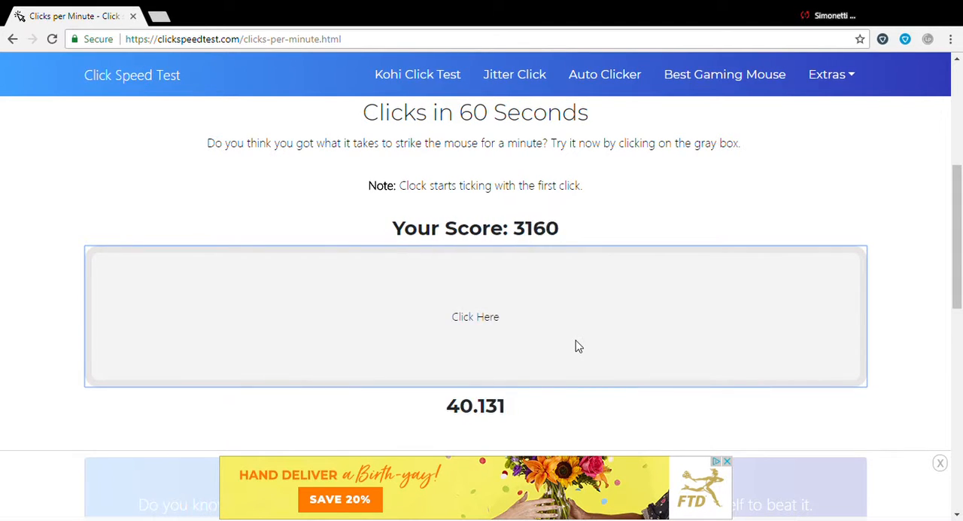
left_click(476, 316)
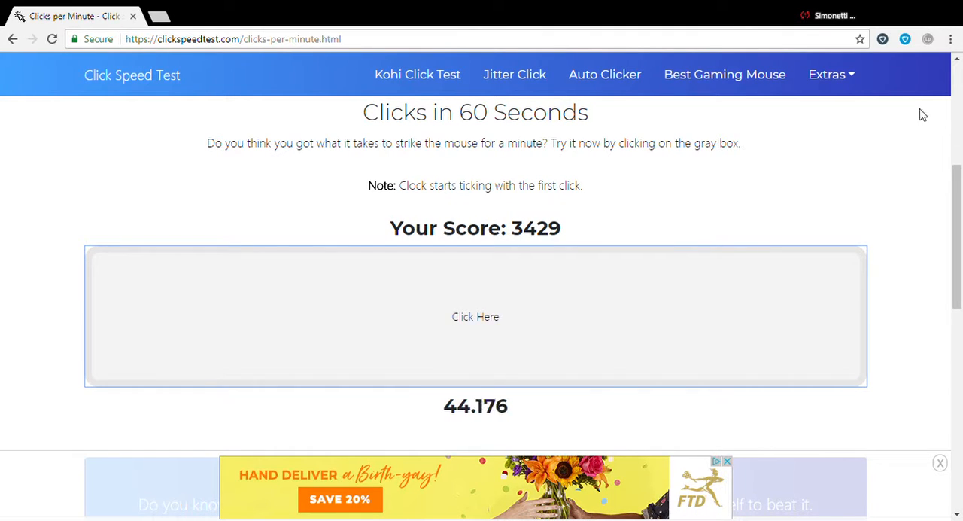
left_click(713, 276)
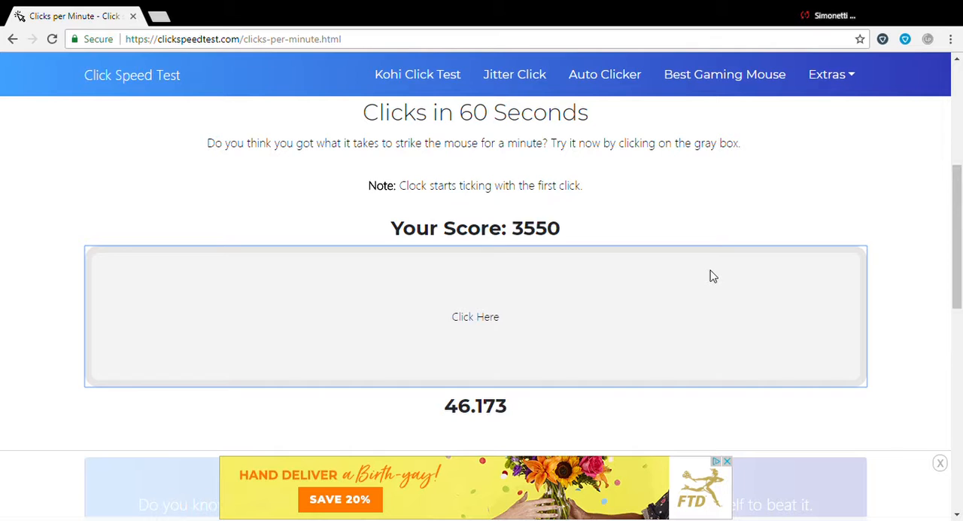
left_click(476, 316)
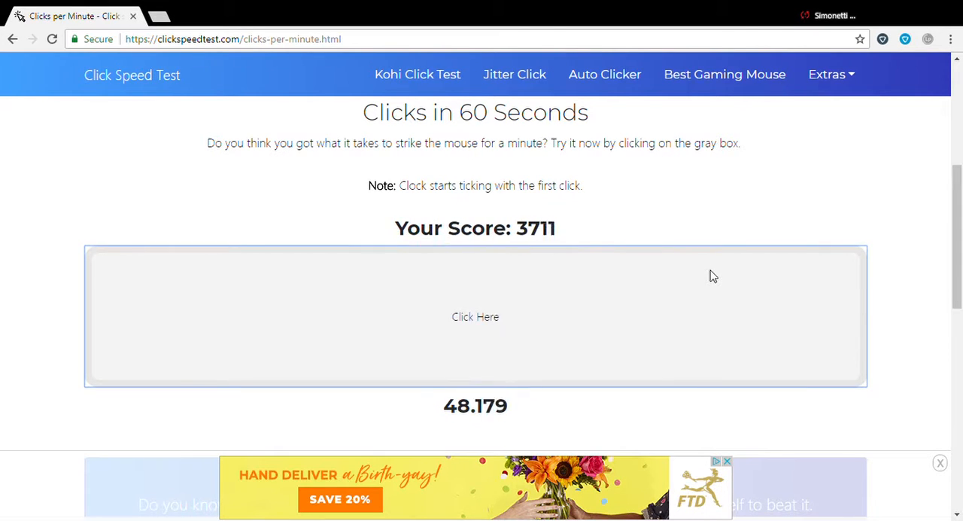
left_click(476, 316)
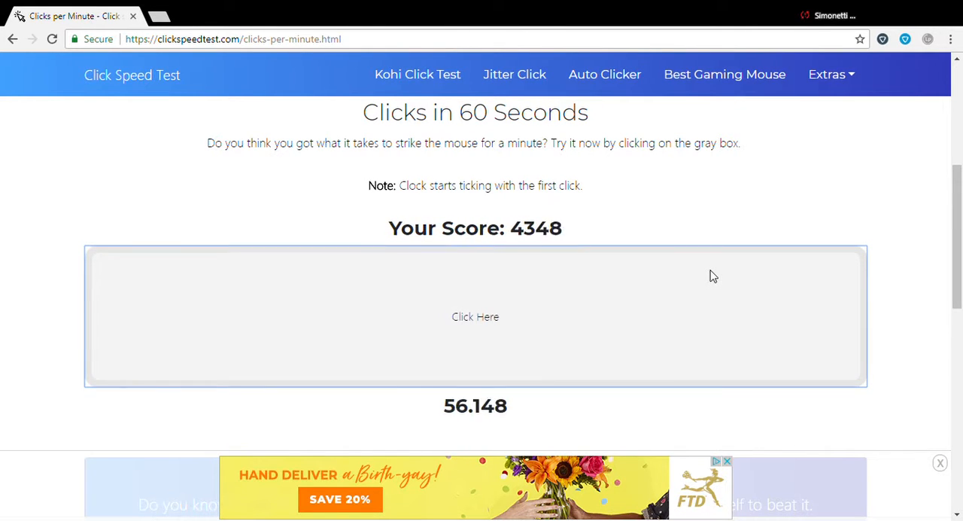
left_click(476, 316)
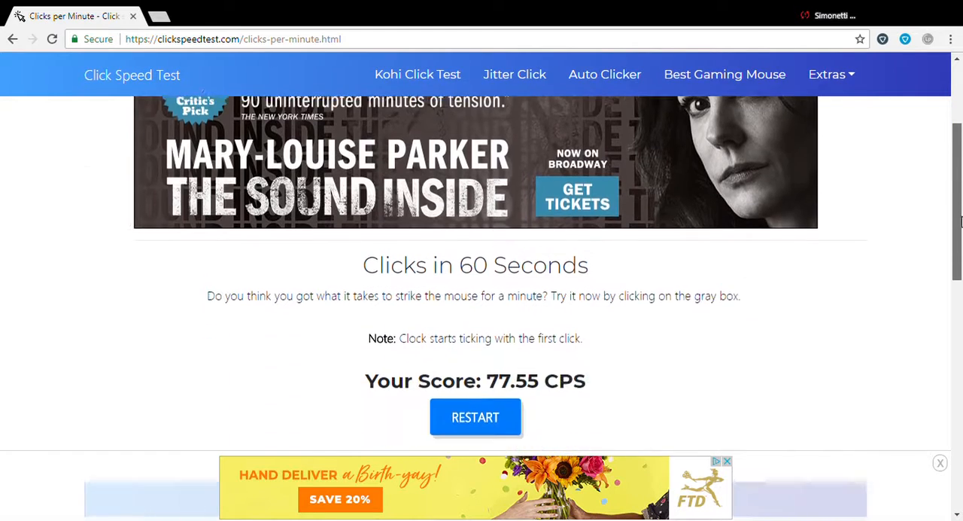
scroll("down", 3)
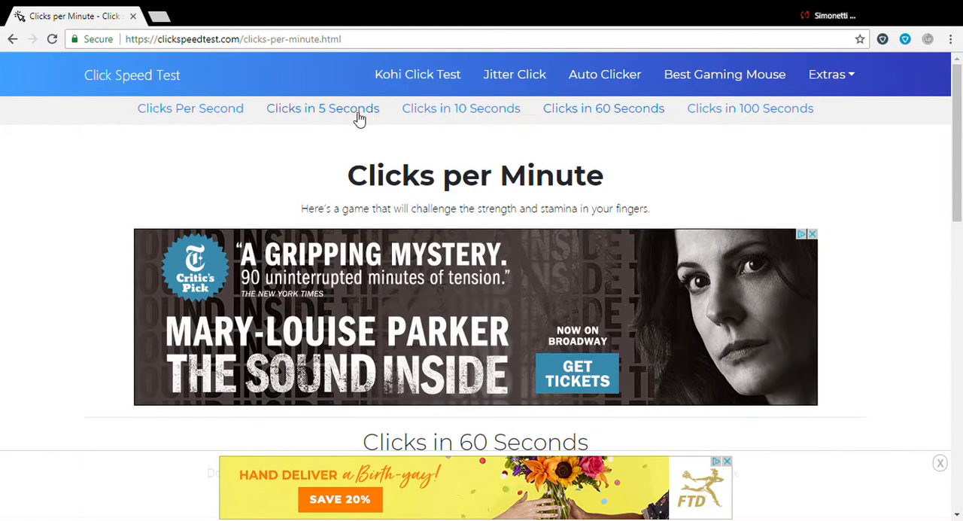
left_click(322, 108)
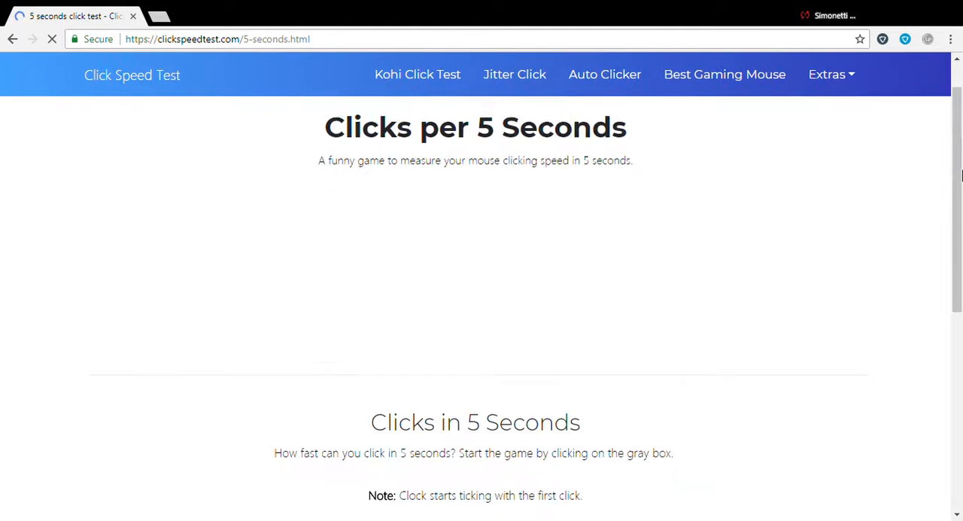
Step: Complete the 5-second test at 306 clicks (61.2 CPS) and close the Cheetah popup
scroll("down", 3)
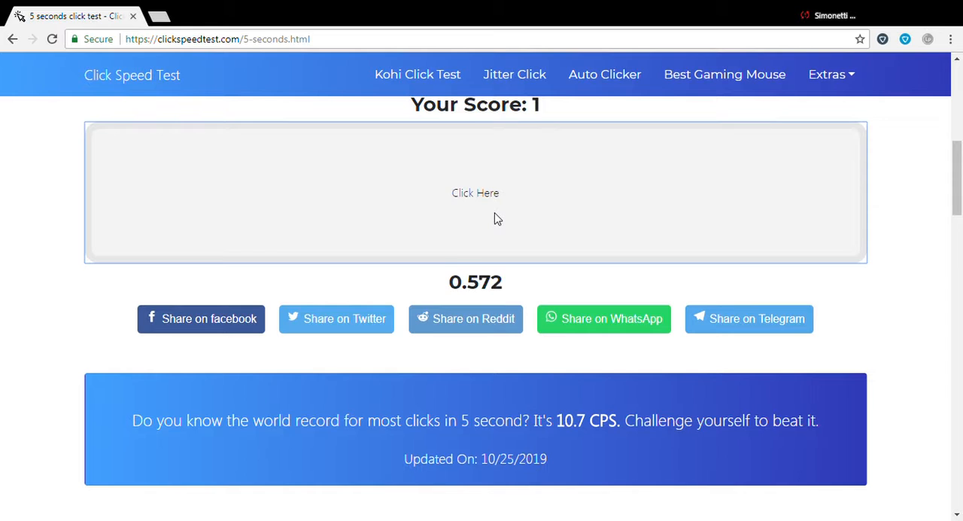
left_click(476, 192)
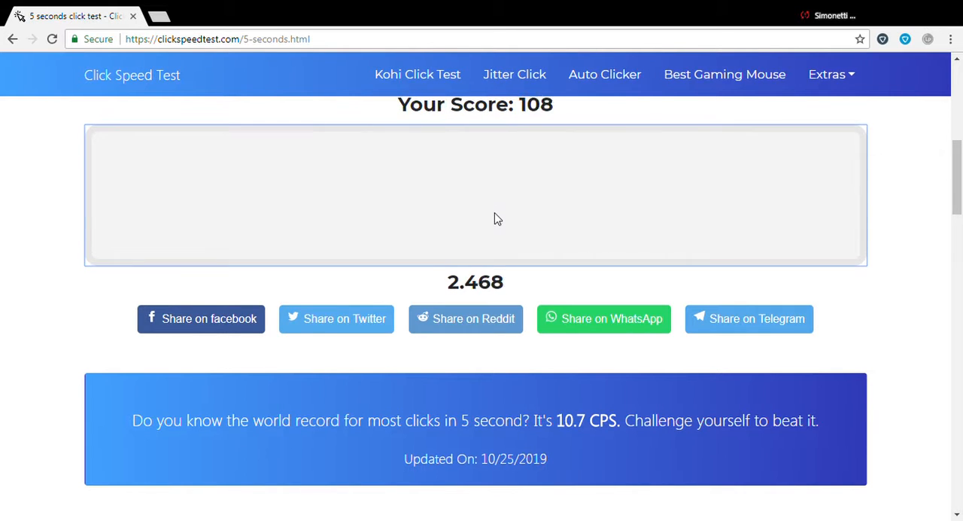
left_click(476, 194)
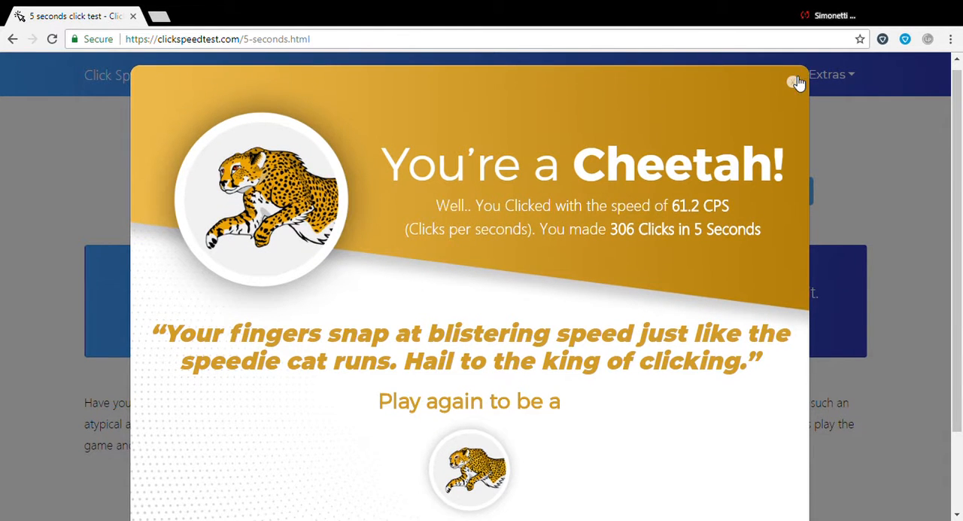
left_click(796, 81)
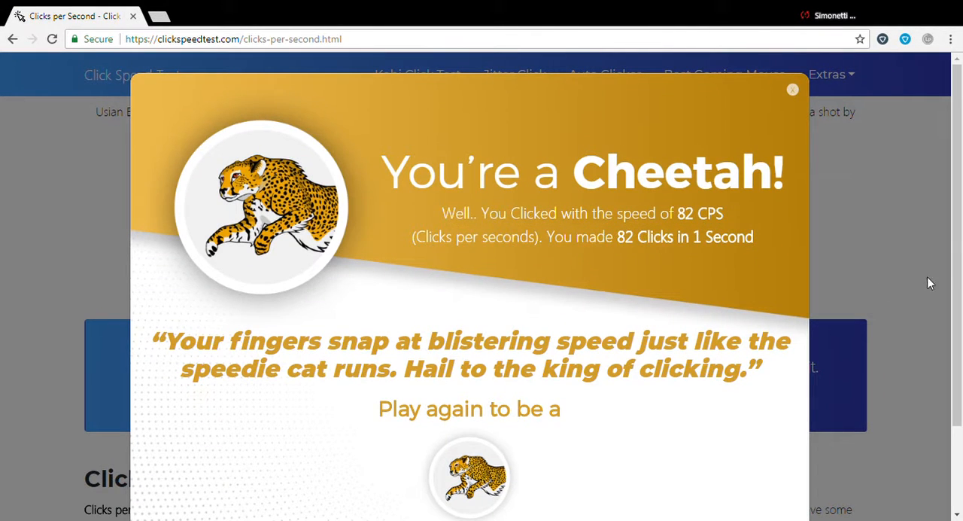
mouse_move(787, 97)
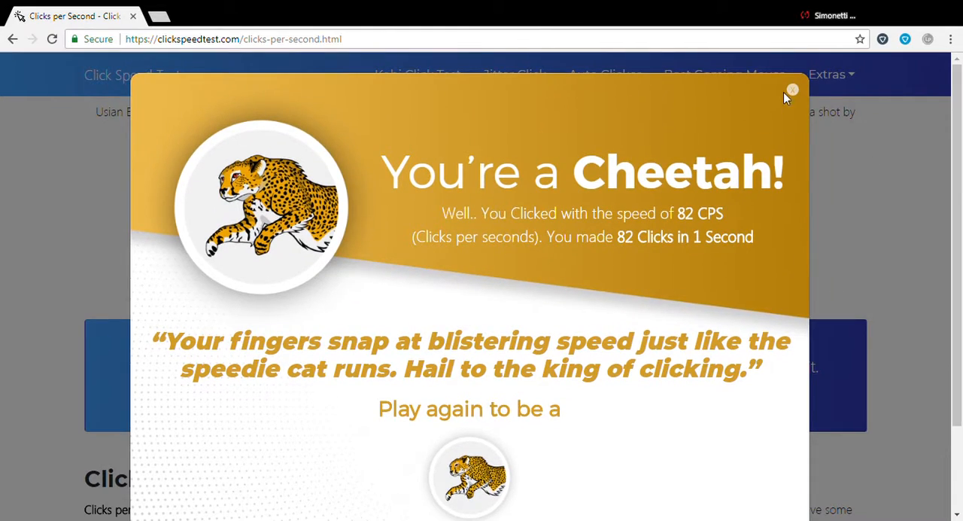
Step: Close the 82 CPS Cheetah popup, restart the 1-second test and dismiss its 12 CPS popup
left_click(792, 90)
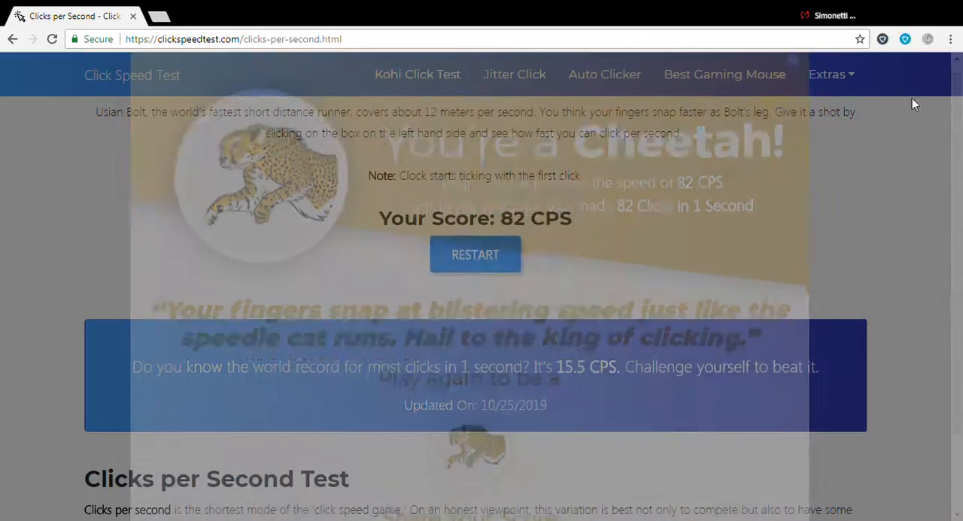
scroll("down", 3)
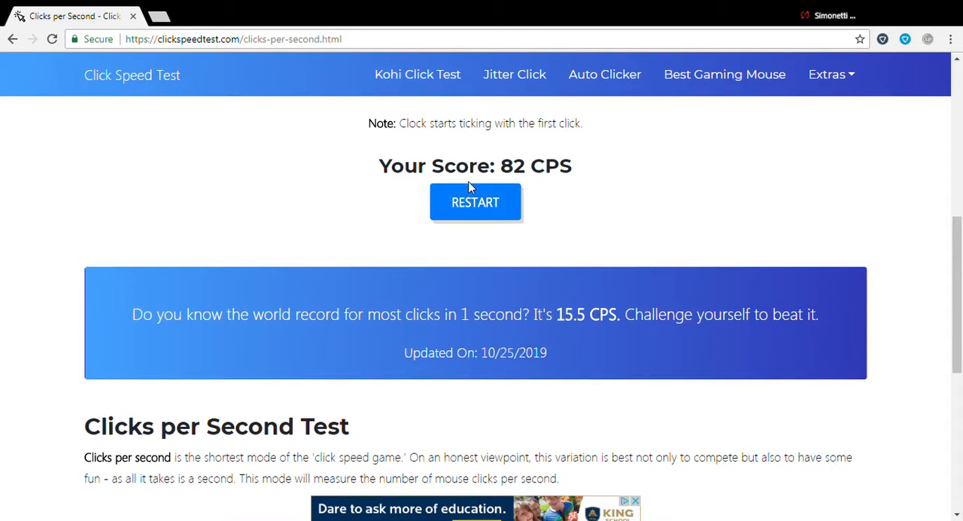
left_click(475, 201)
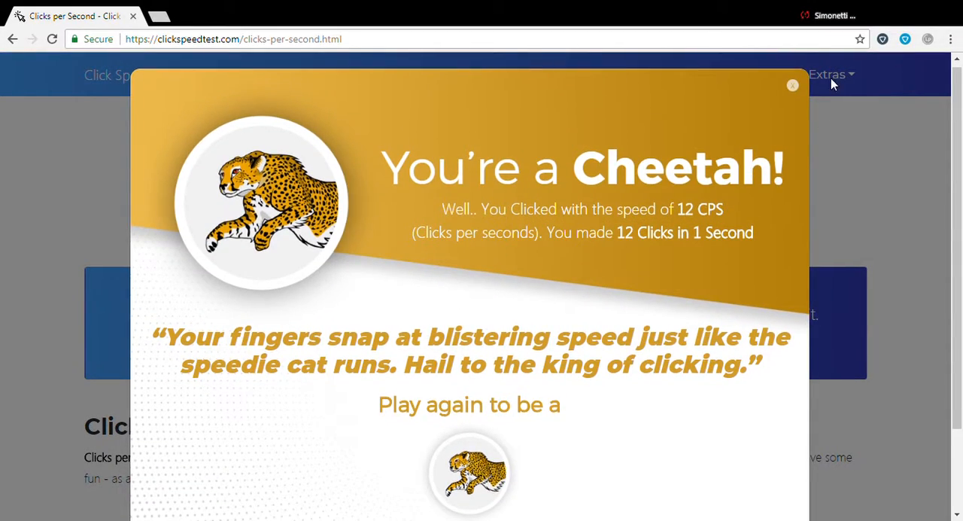
left_click(791, 85)
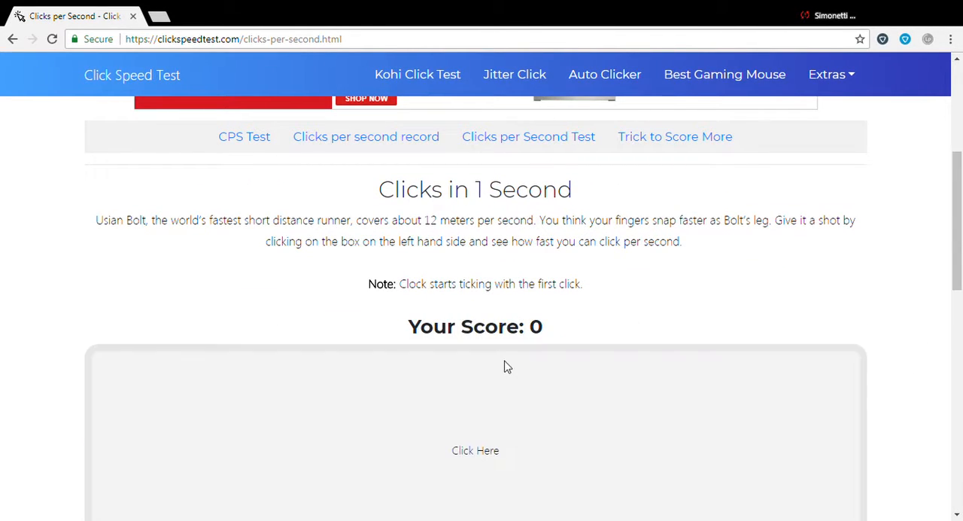
Step: Score 83 CPS on the 1-second test, close the Cheetah popup, then go to the Kohi Click Test page
left_click(476, 450)
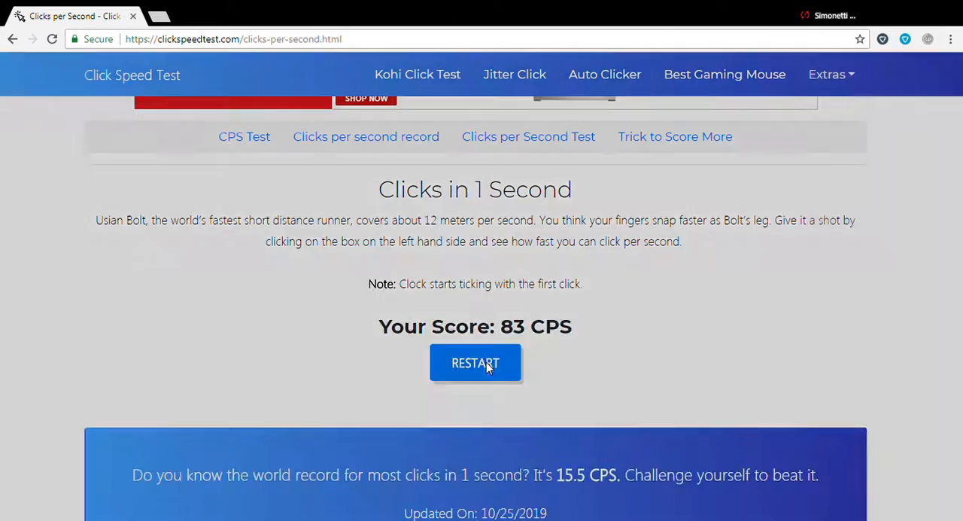
left_click(476, 363)
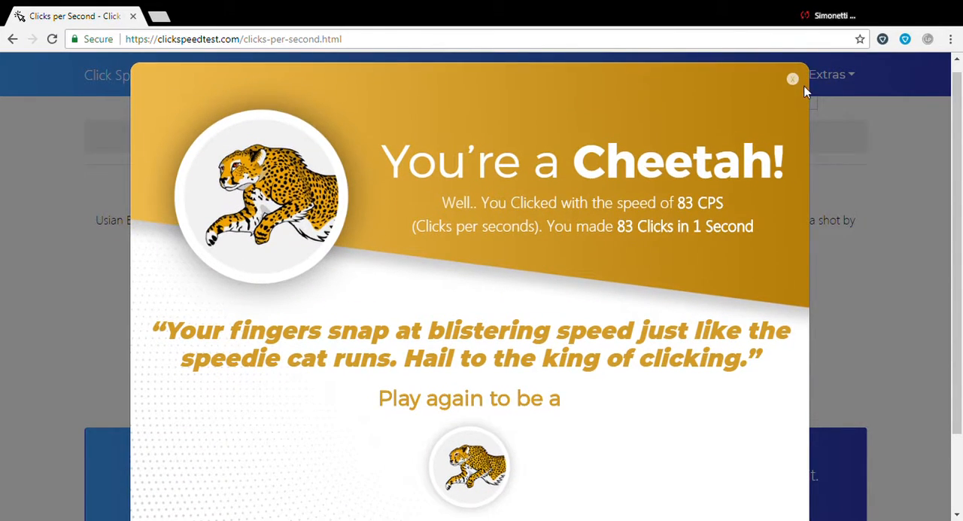
left_click(791, 79)
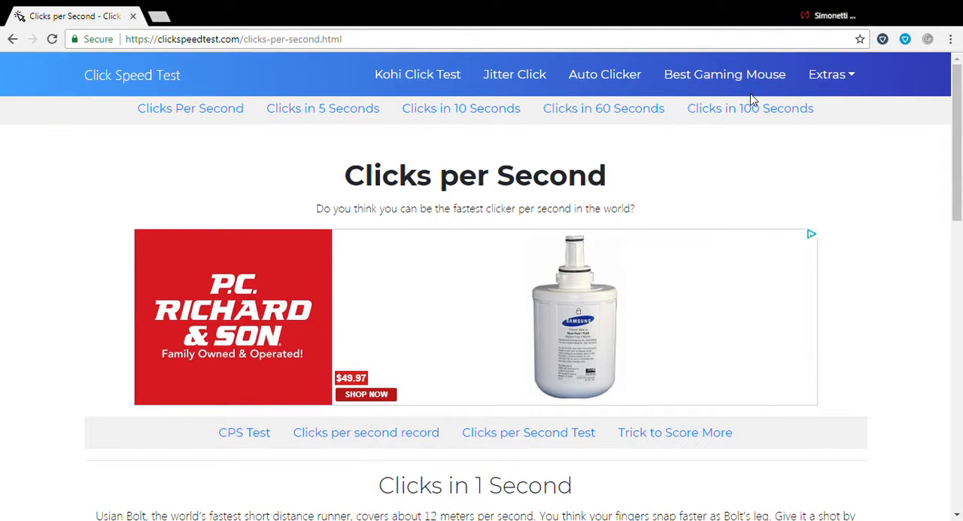
left_click(605, 74)
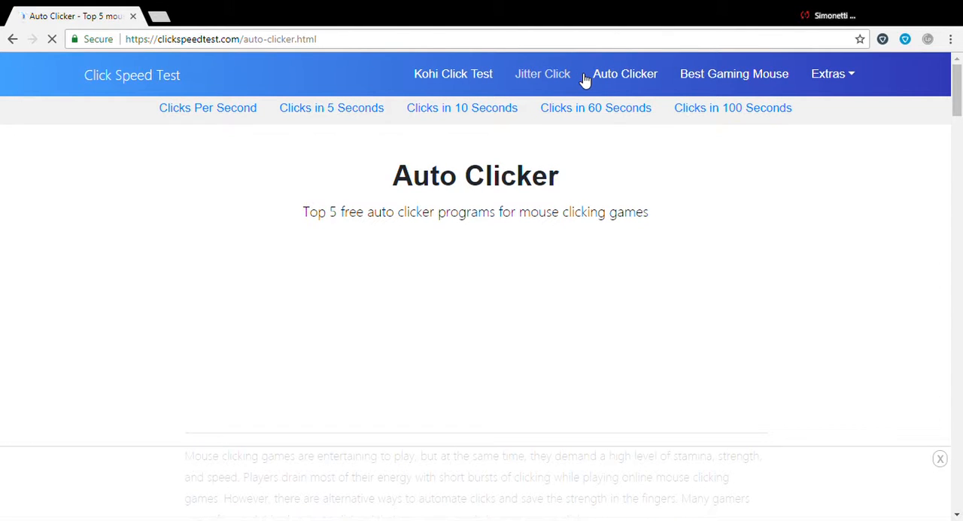
left_click(453, 74)
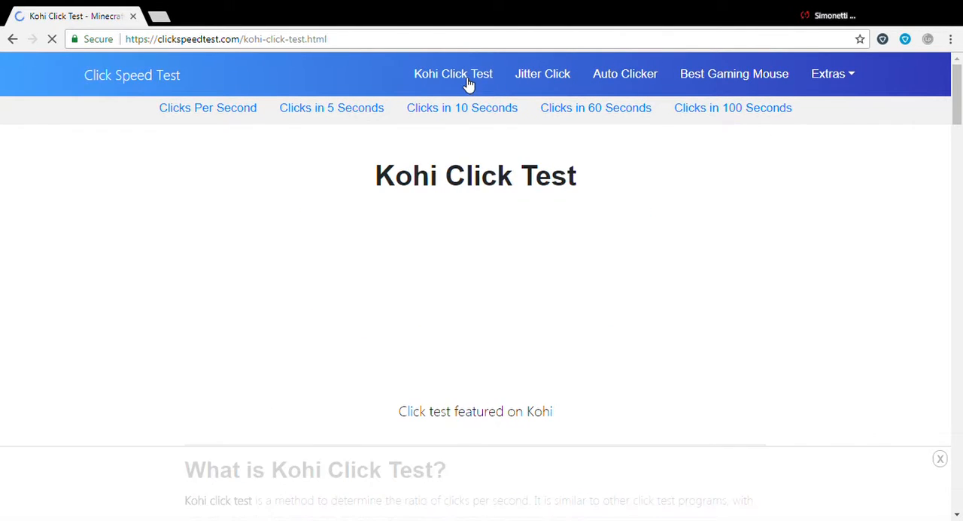